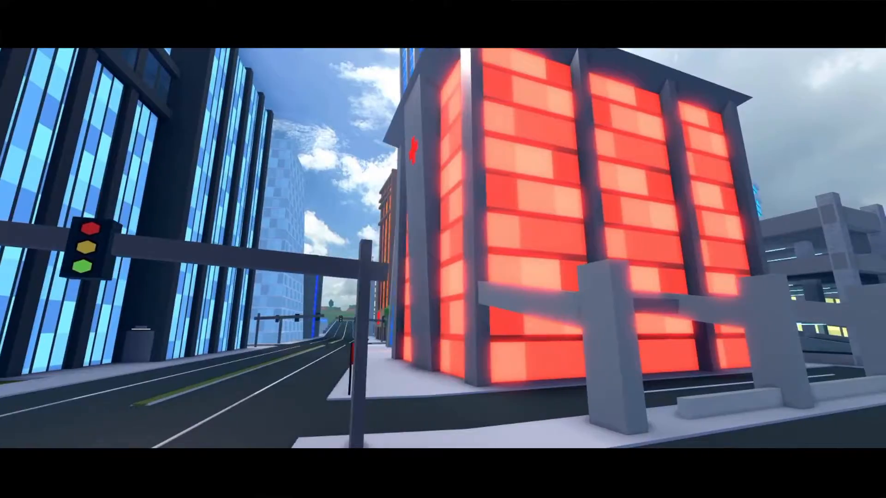
mouse_move(443, 249)
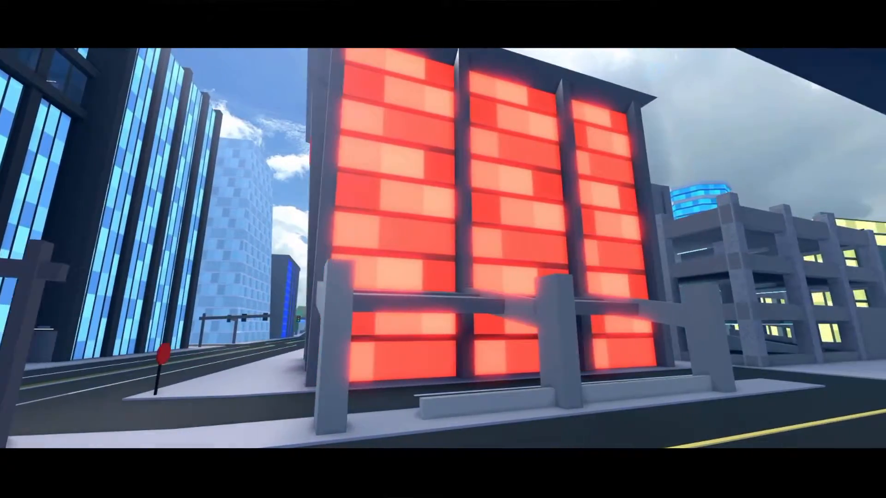